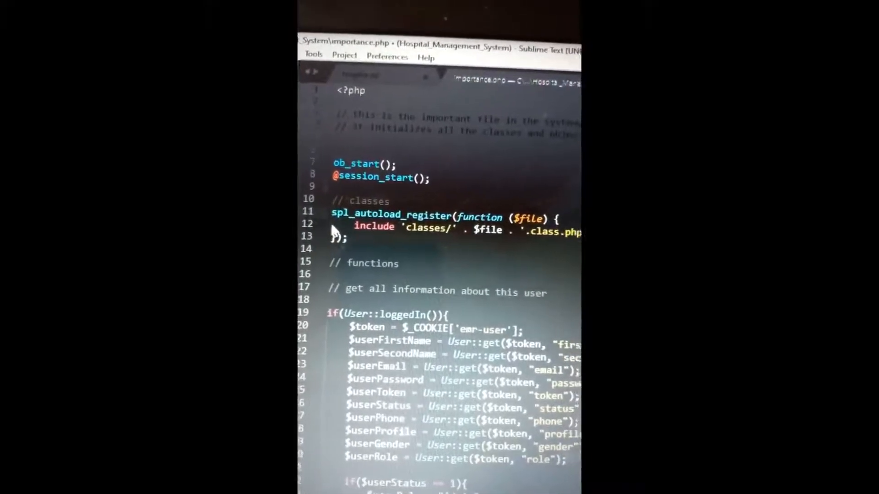
Step: Save importance.php via File > Save after the line 11 fix
click(327, 81)
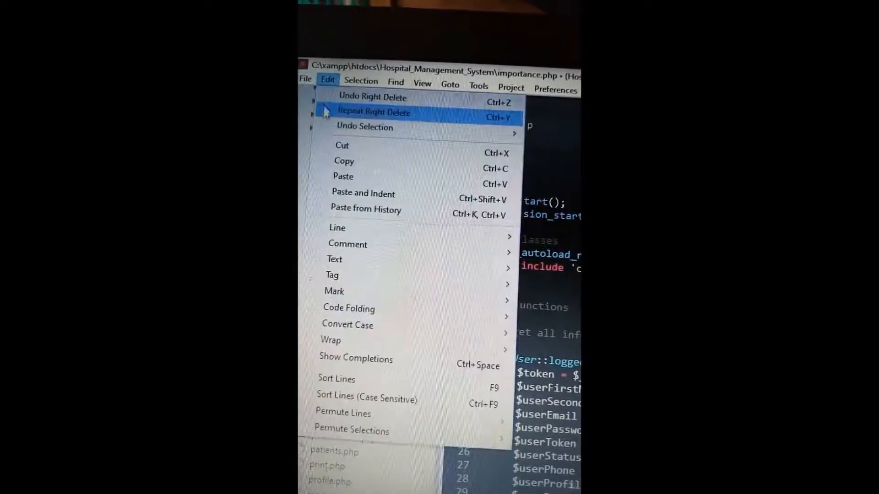
click(306, 79)
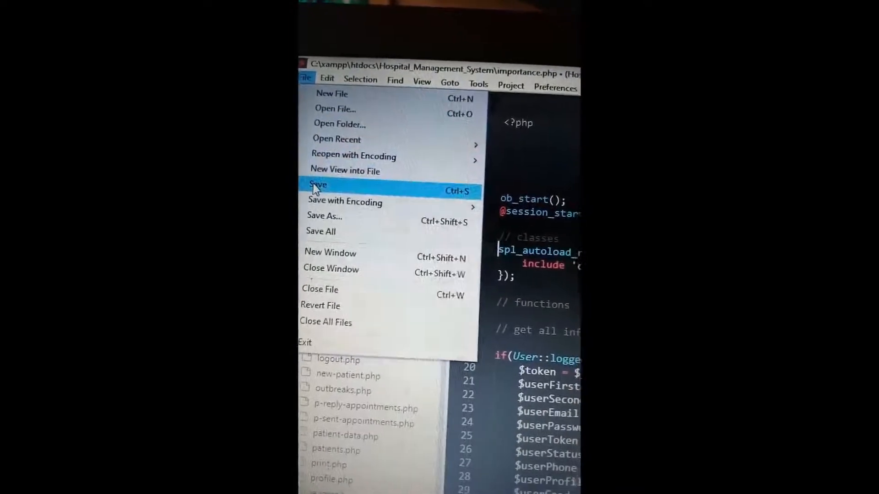
click(317, 185)
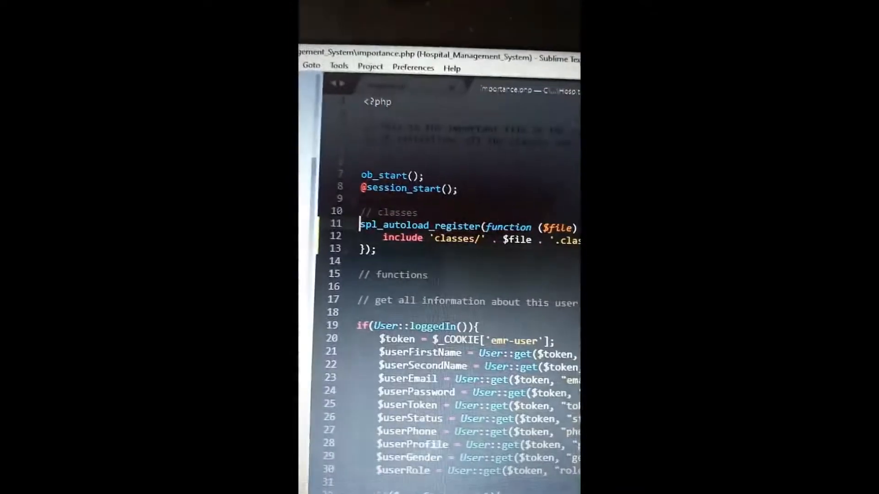